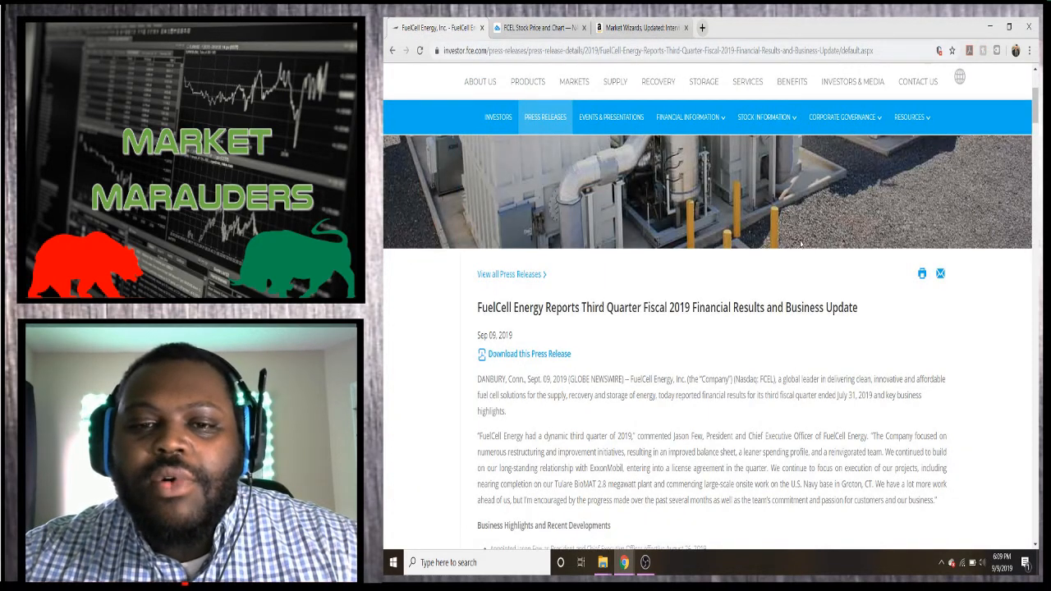
pyautogui.scroll(-3)
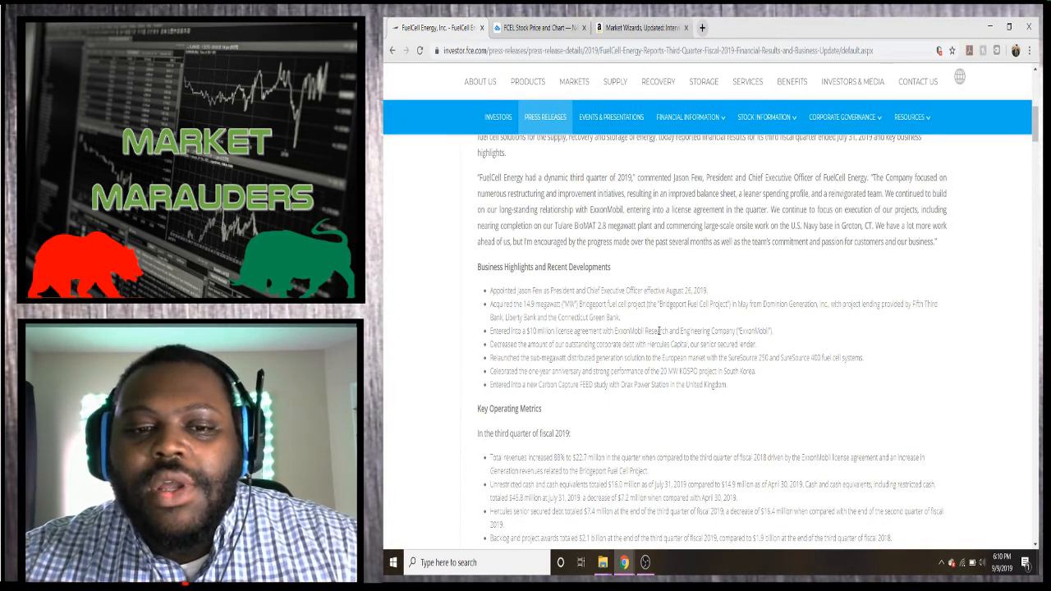
pyautogui.scroll(-3)
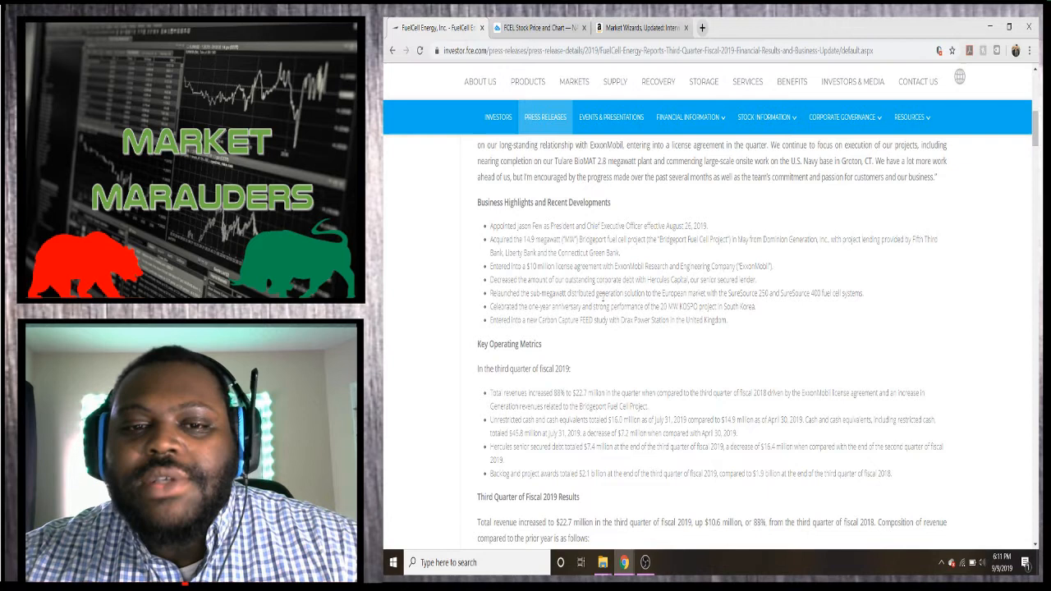
pyautogui.scroll(-3)
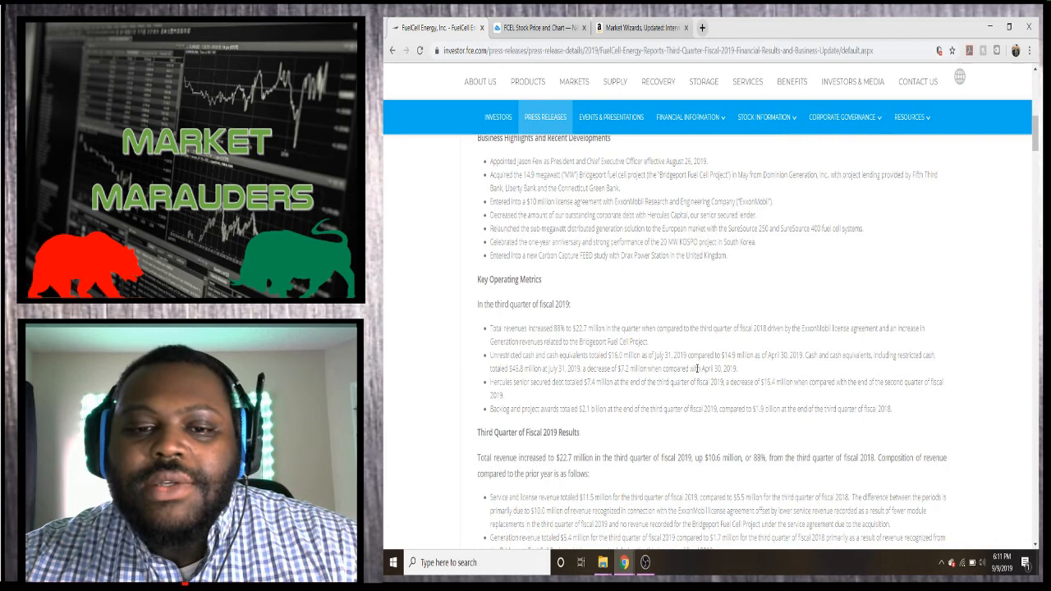